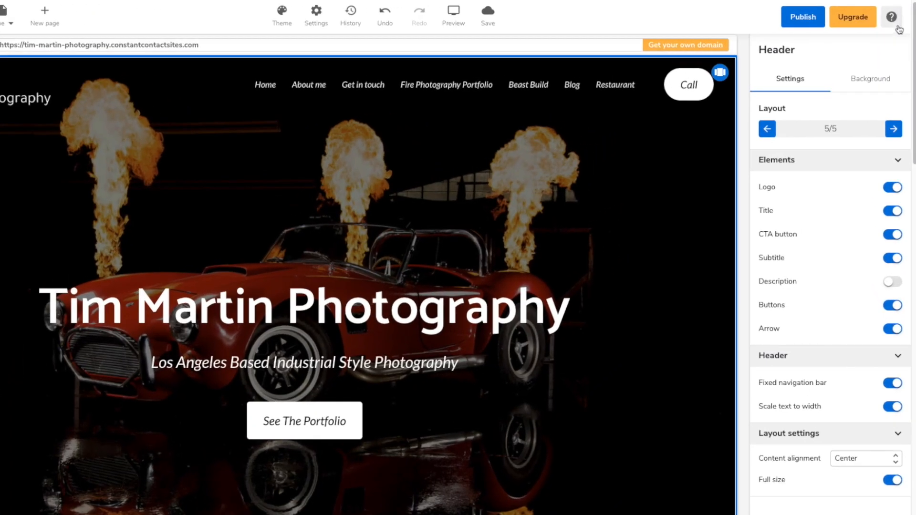
- Open the help menu offering Support Center and the Getting Started tour
{"action": "left_click", "coordinate": [890, 16]}
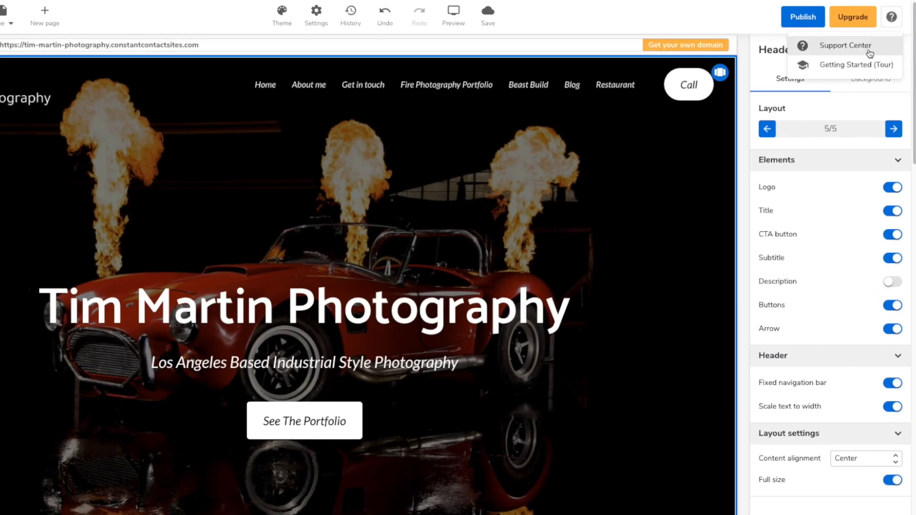